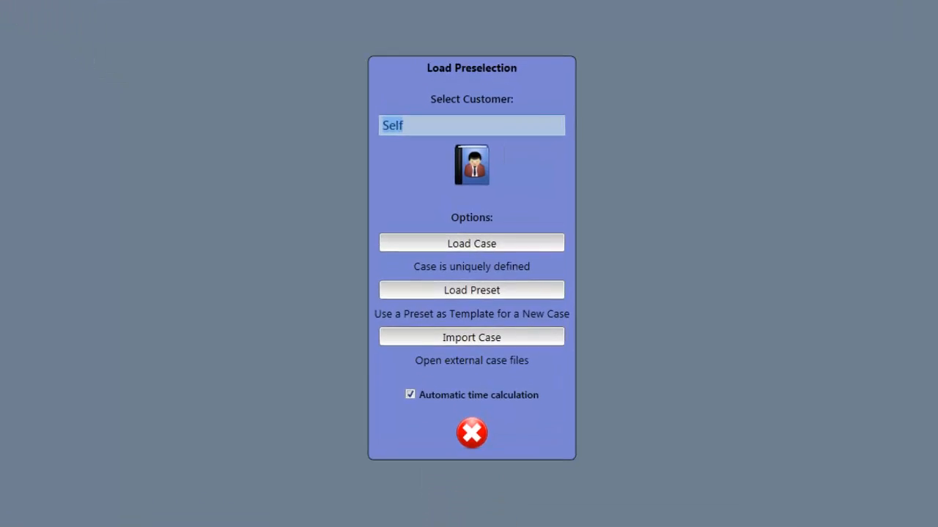
- Load the T-MD 'Trunk, Medium' preset, a hinged lid case with 600×400×400 mm inner dimensions
{"action": "left_click", "coordinate": [472, 290]}
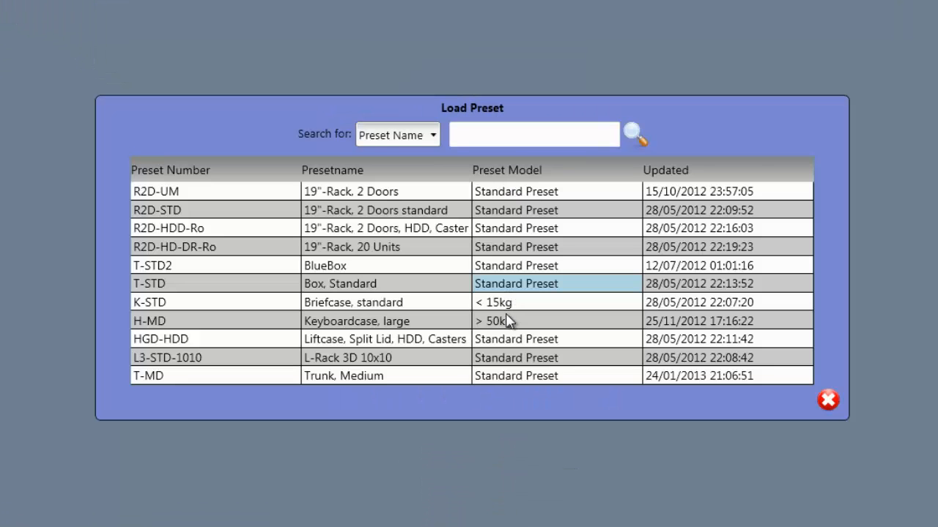
{"action": "left_click", "coordinate": [344, 375]}
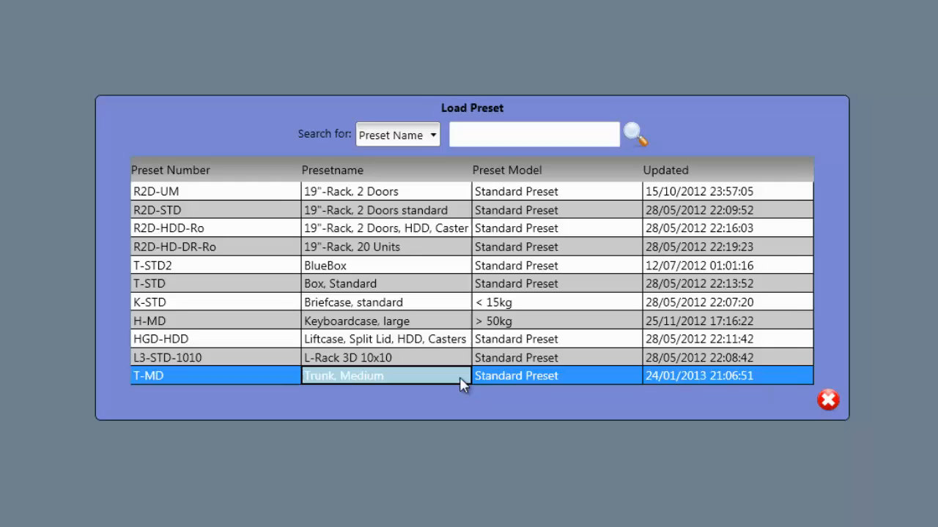
{"action": "double_click", "coordinate": [342, 375]}
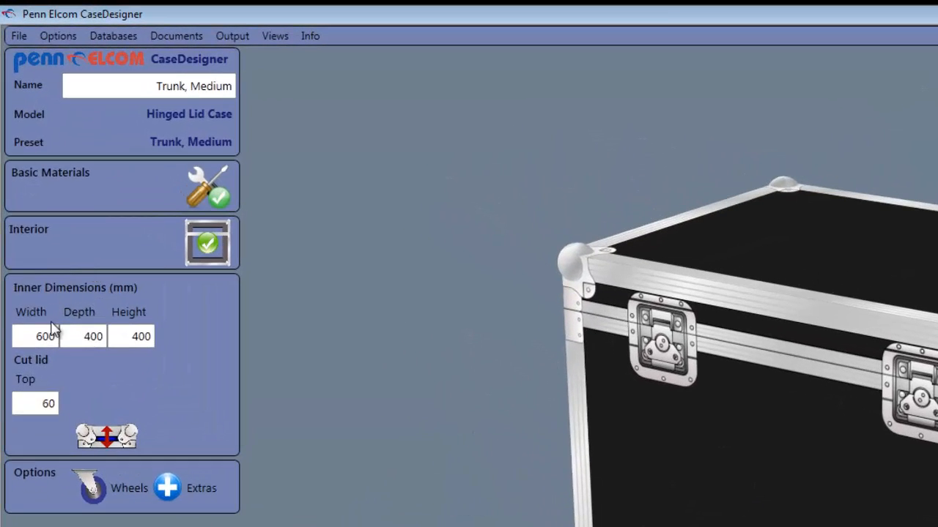
- Enter custom inner dimensions for the trunk, with depth 358 mm and height left at 400 mm
{"action": "left_click", "coordinate": [37, 336]}
{"action": "type", "text": "525"}
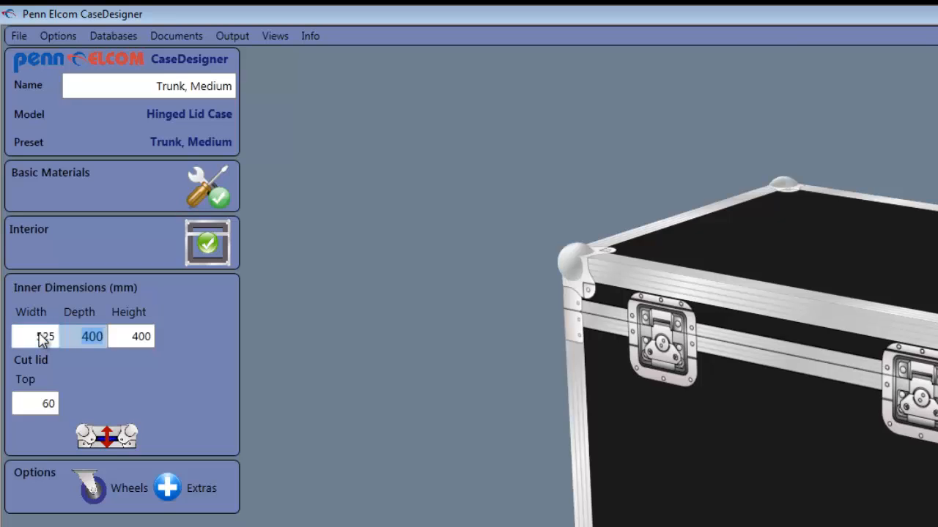
{"action": "type", "text": "358"}
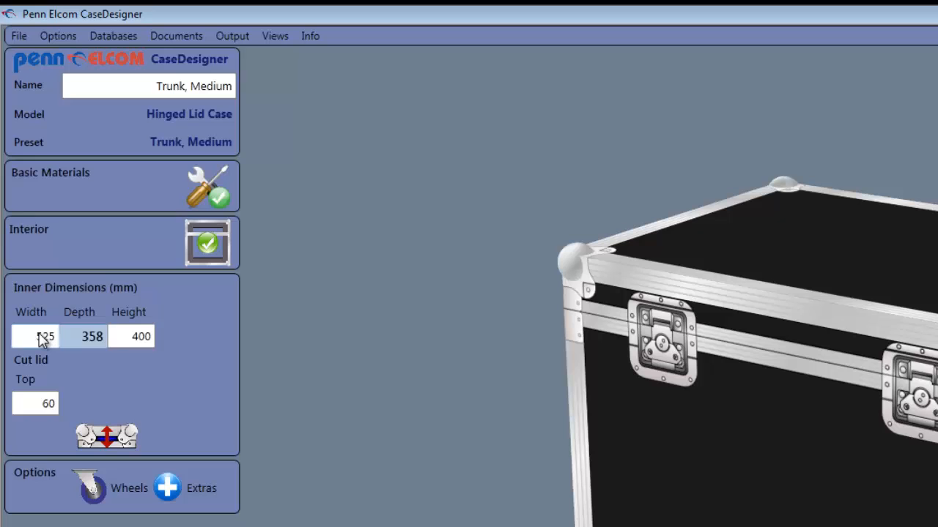
{"action": "left_click", "coordinate": [135, 336]}
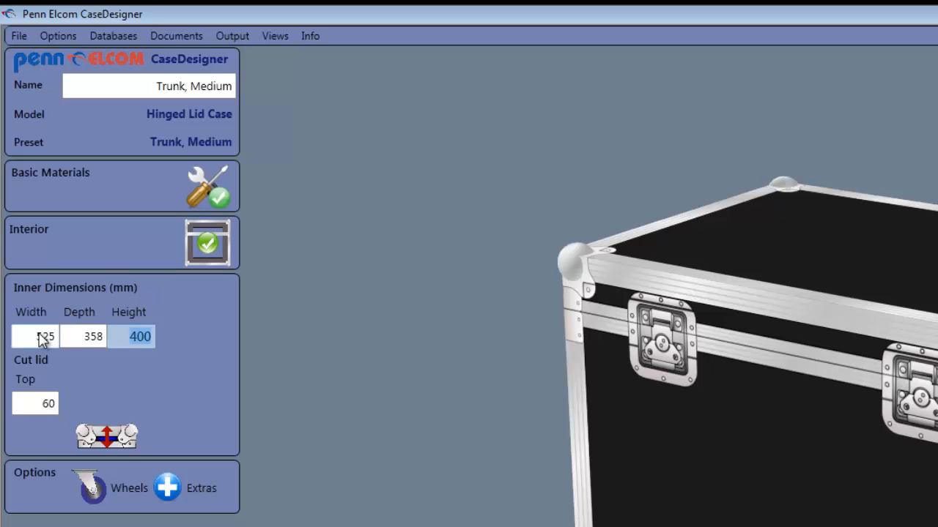